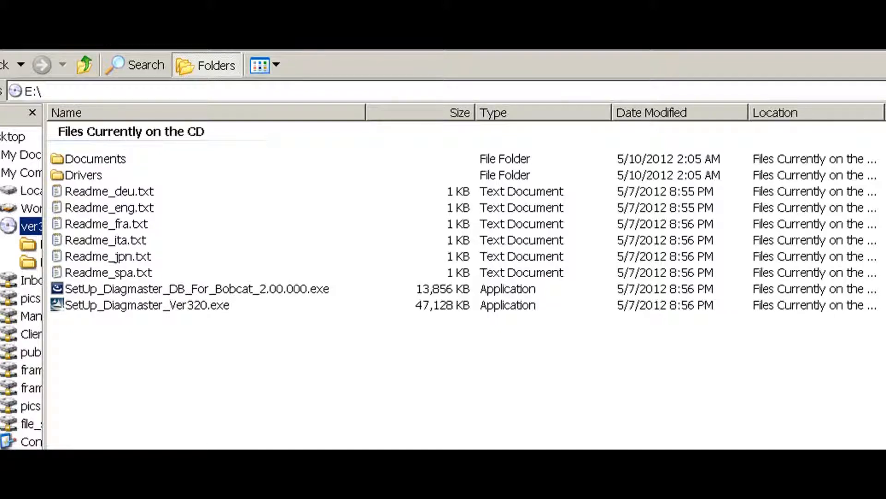
- Run SetUp_Diagmaster_Ver320.exe from the E:\ CD folder
left_click(146, 304)
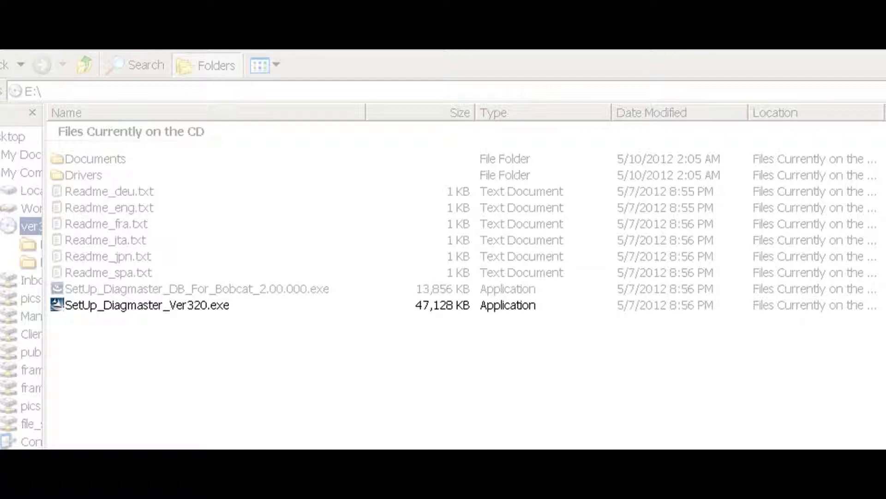
double_click(147, 304)
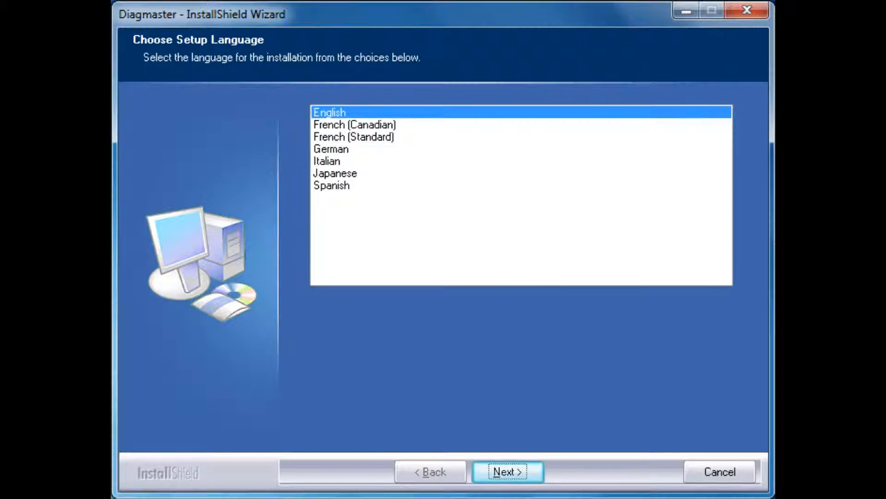
- Keep English as the setup language and continue
left_click(506, 471)
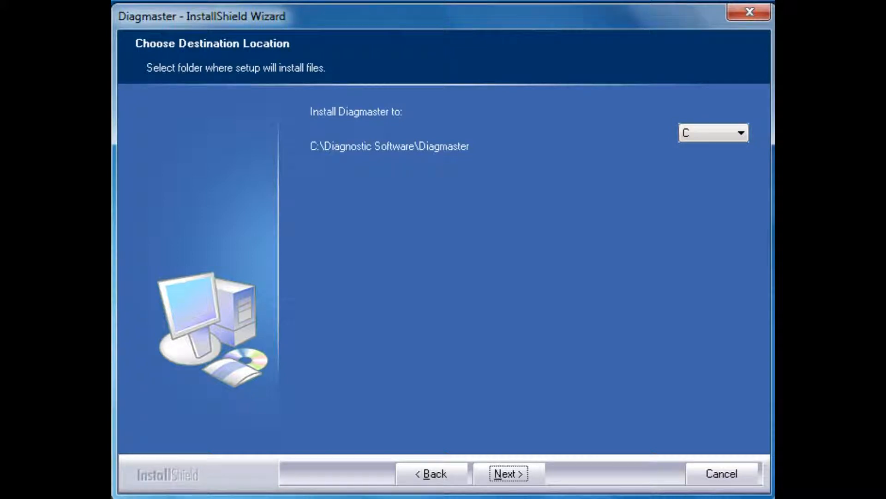
- Accept C:\Diagnostic Software\Diagmaster as the destination folder and continue
left_click(505, 473)
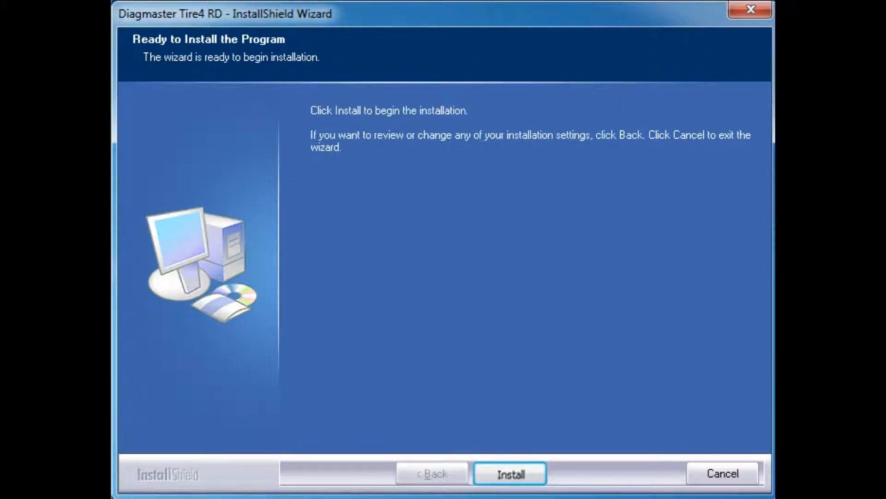
- Install Diagmaster Tire4 RD from the Ready to Install page
left_click(508, 473)
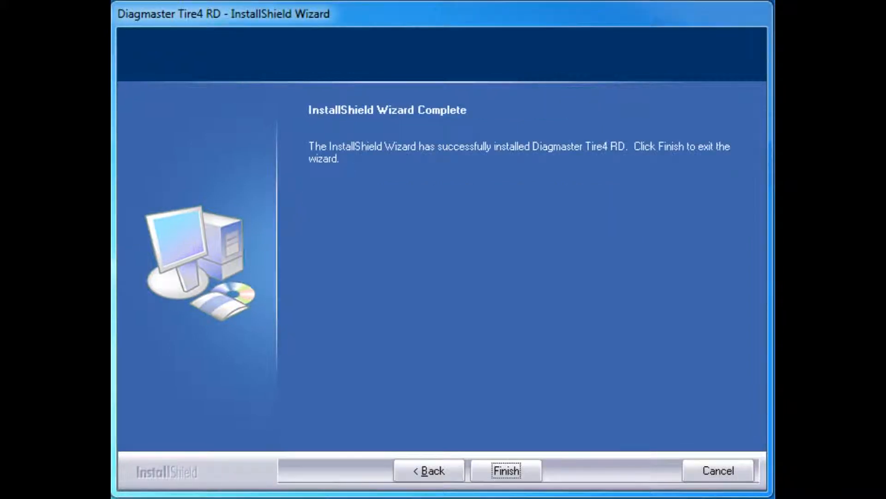
mouse_move(504, 470)
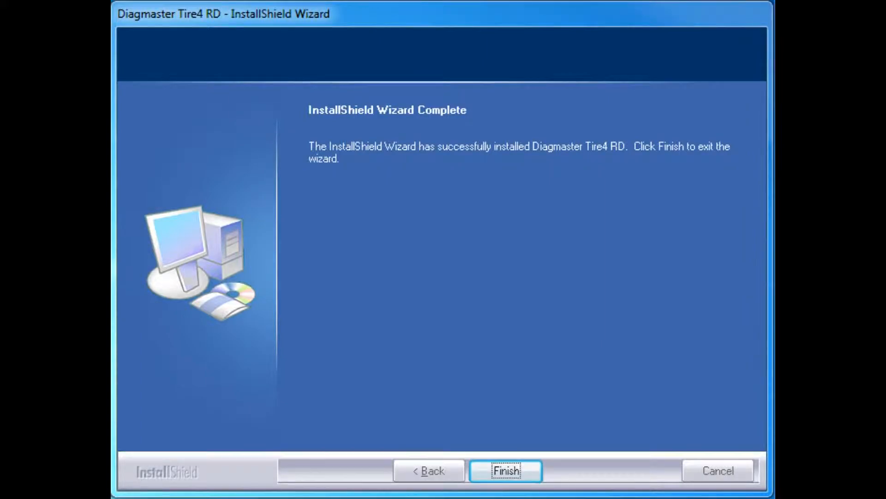